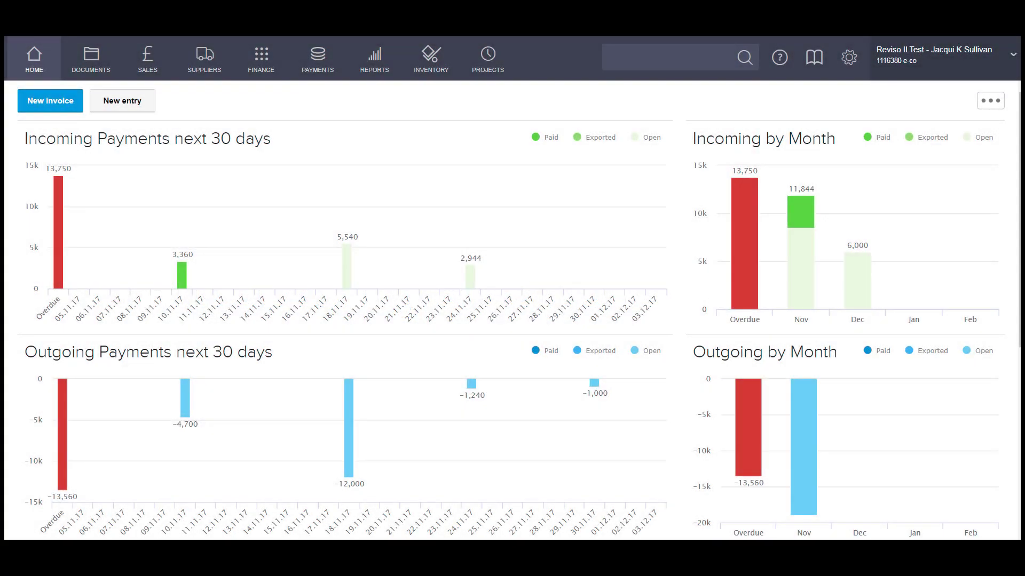
mouse_move(205, 69)
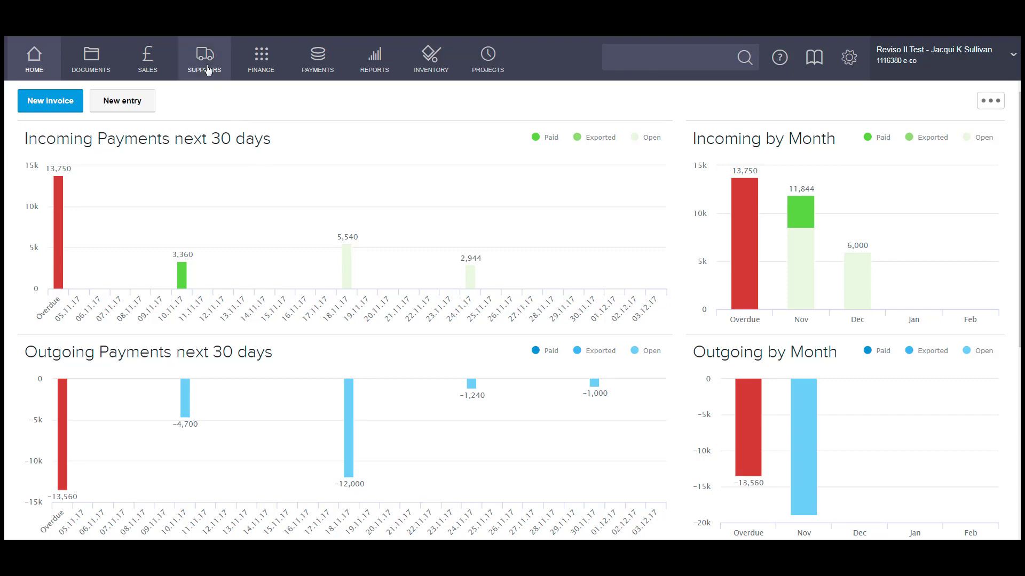
Go to the Supplier invoices listing from the Suppliers navigation
left_click(204, 57)
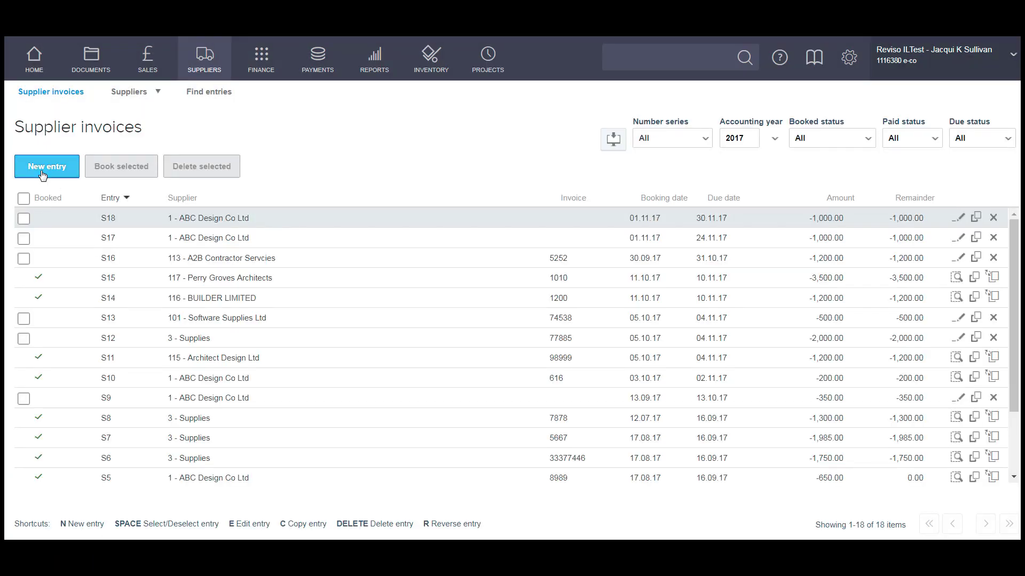
Abandon a blank new entry and show the Documents inbox scrolled to the Data House Ltd invoice
left_click(47, 166)
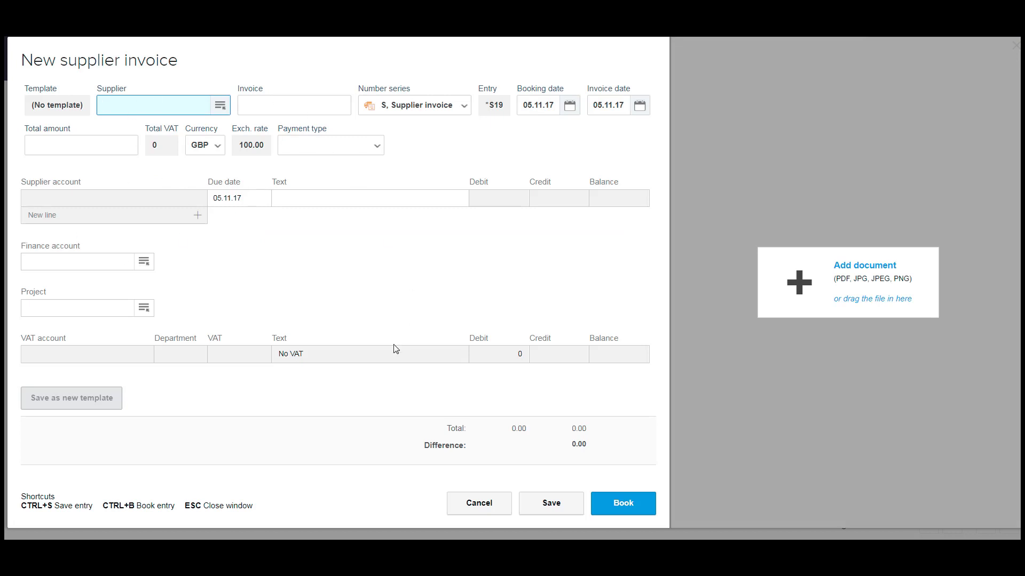
mouse_move(821, 356)
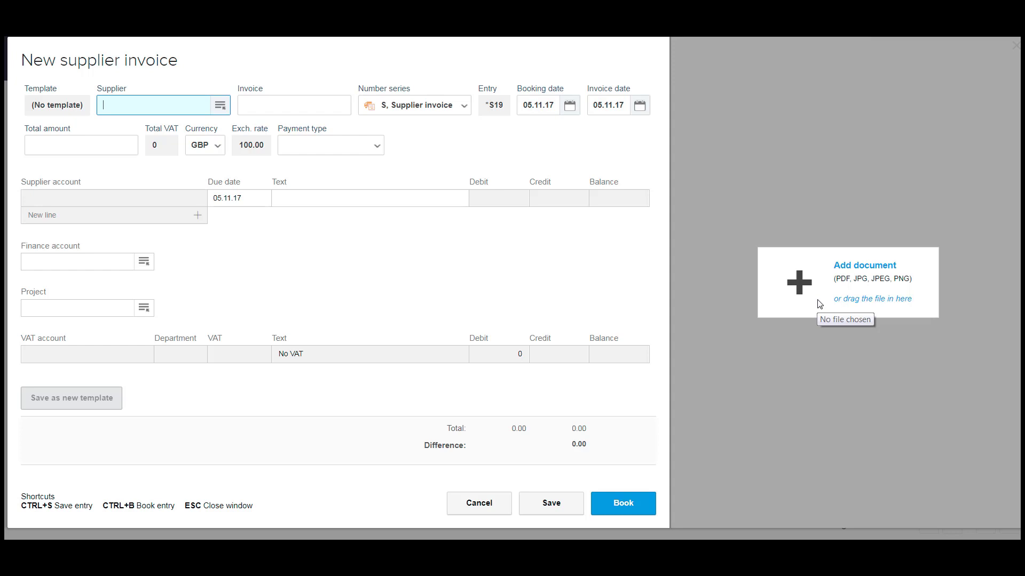
mouse_move(805, 287)
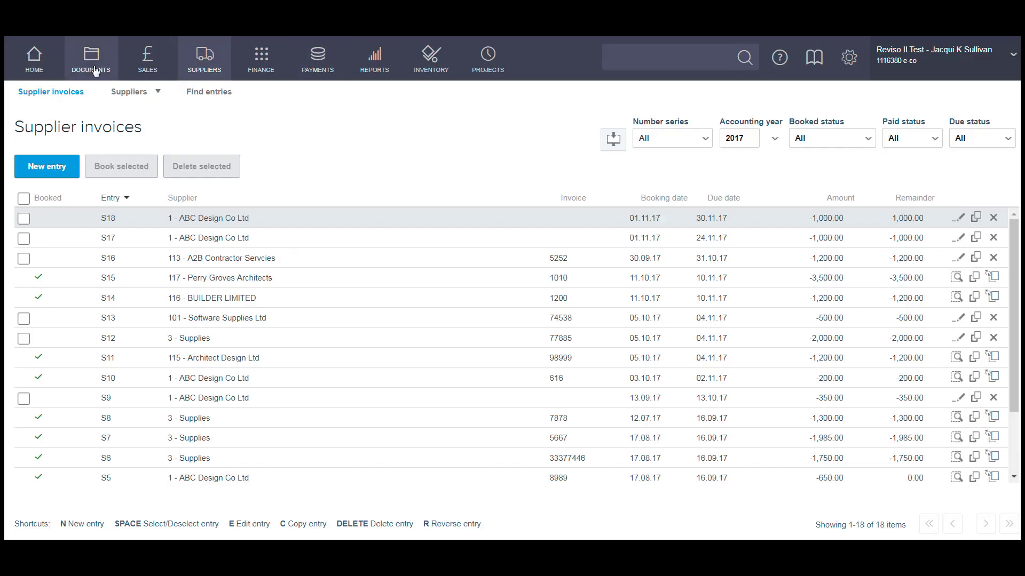
left_click(91, 58)
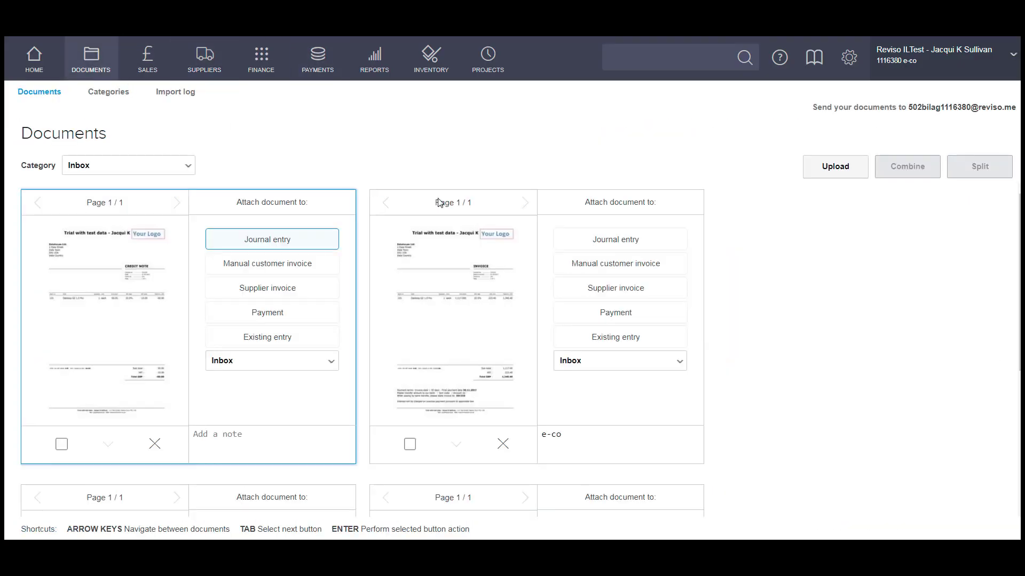
scroll("down", 3)
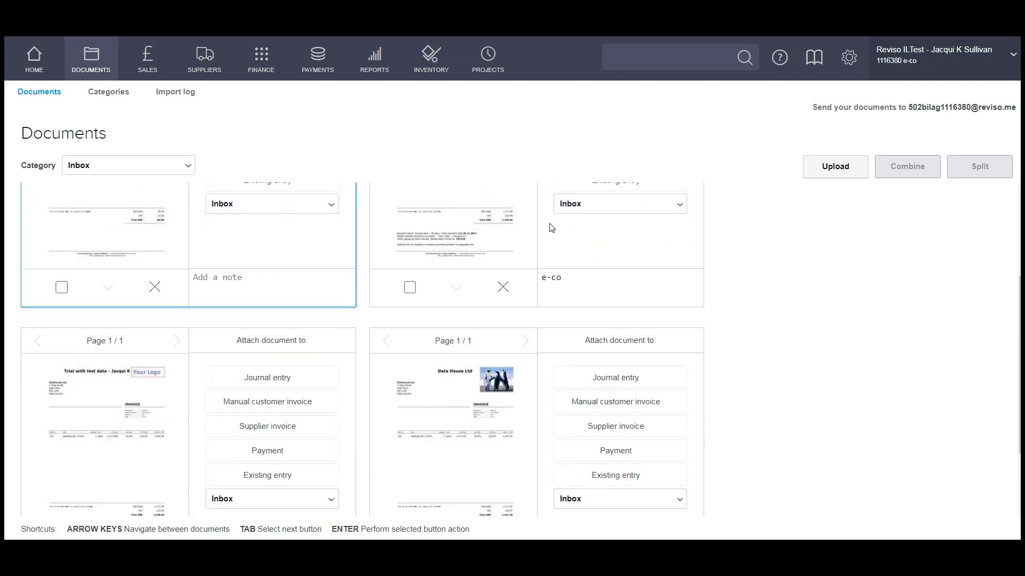
scroll("down", 3)
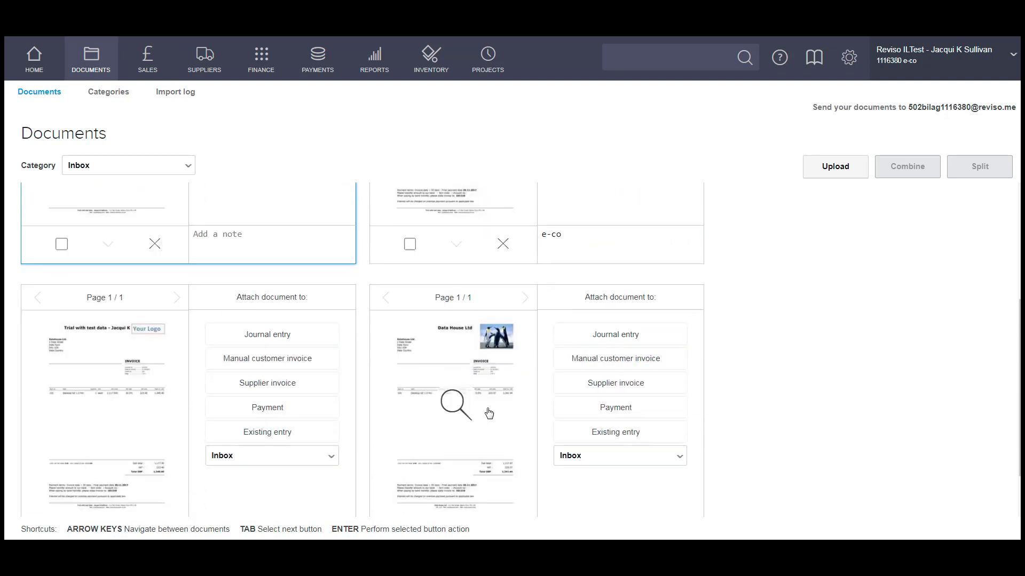
Create a supplier invoice from the Data House Ltd document with supplier 118 - Data House Limited
left_click(615, 382)
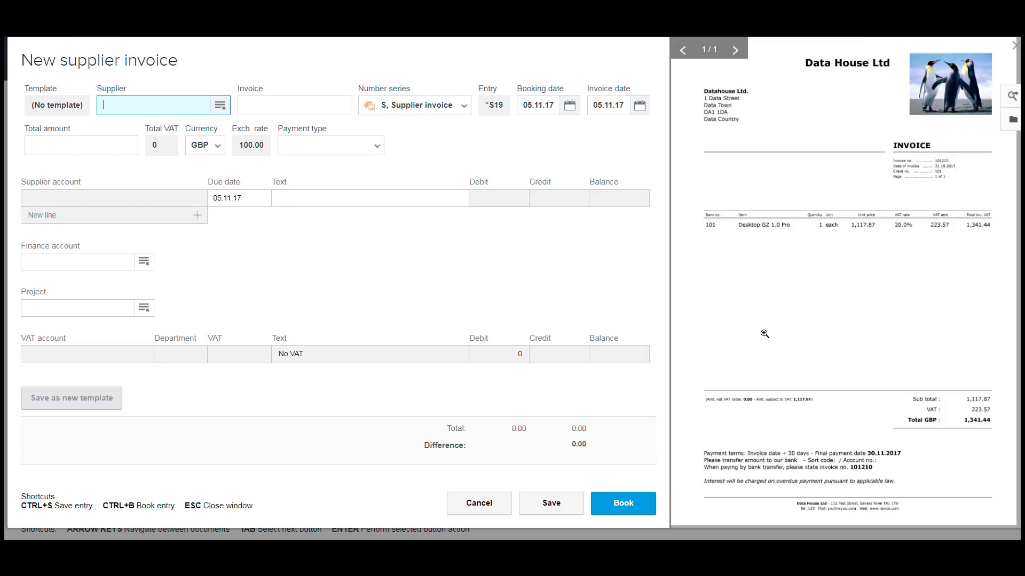
mouse_move(924, 315)
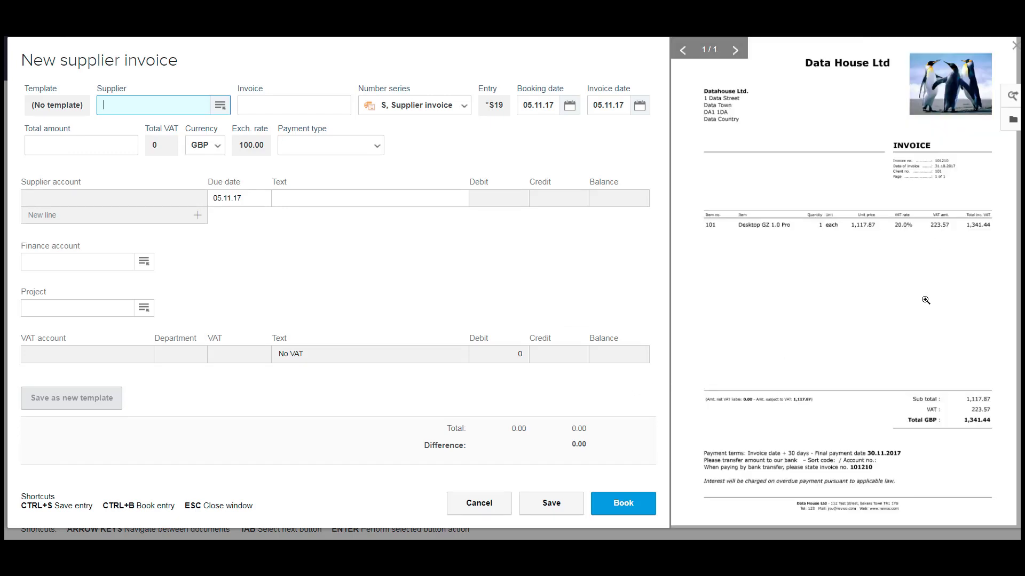
mouse_move(326, 243)
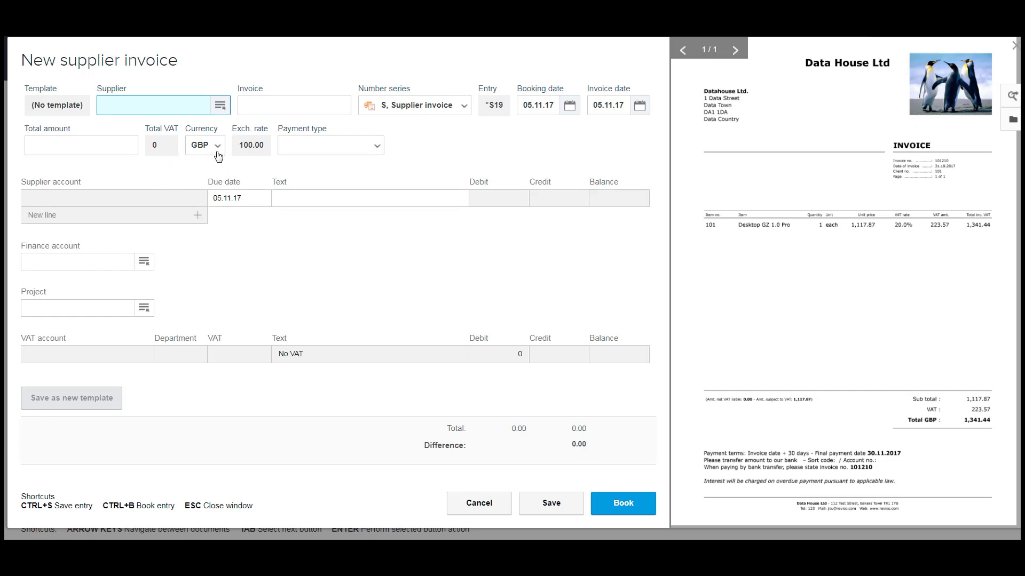
mouse_move(358, 163)
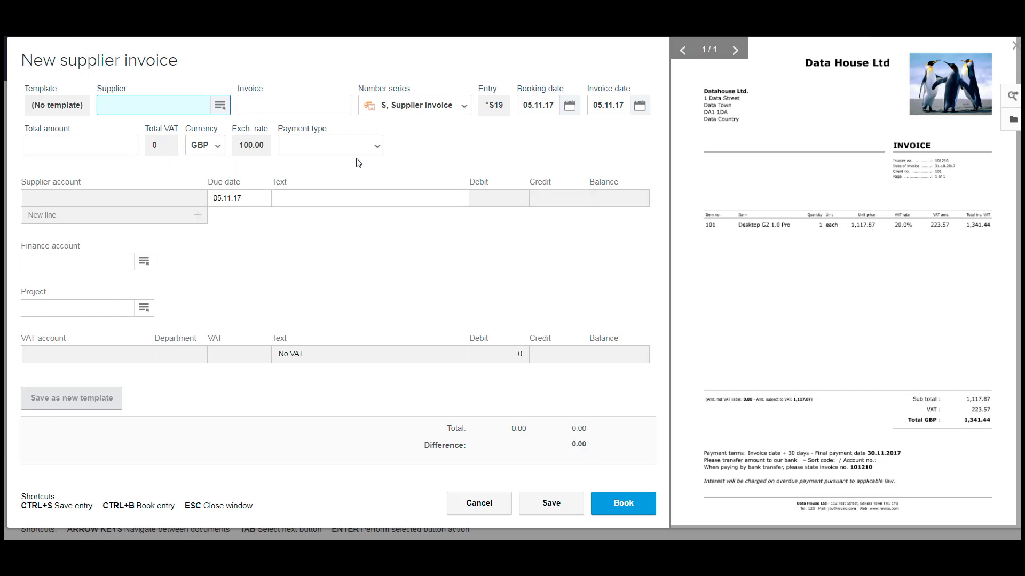
type("da")
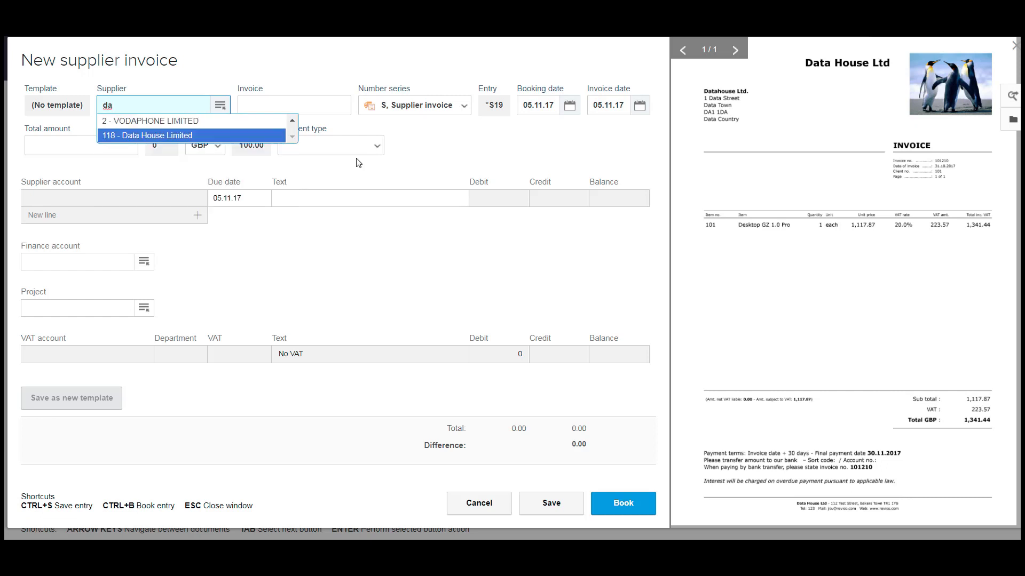
left_click(150, 136)
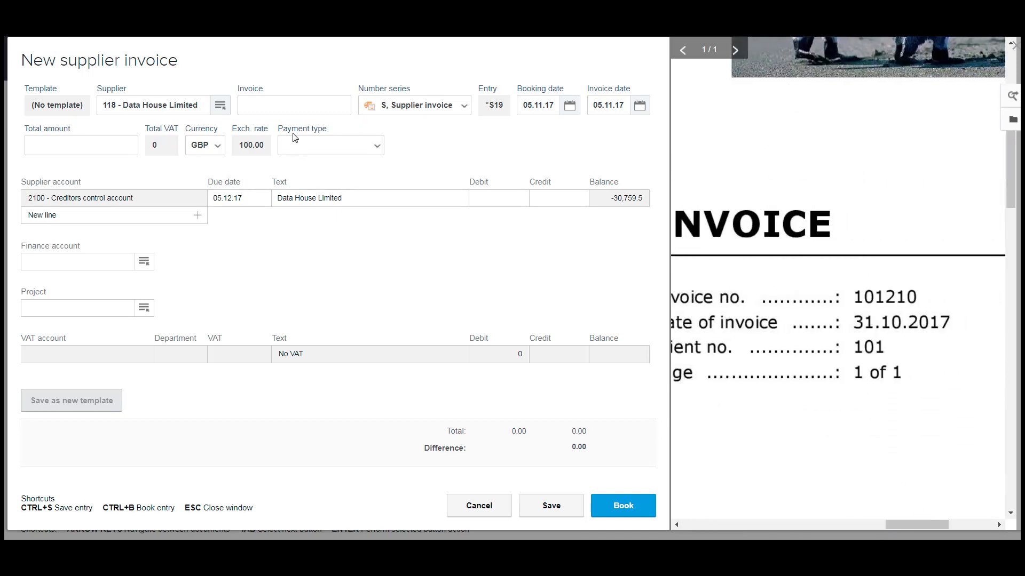
Enter invoice number 101210 and invoice date 31.10.17, leaving due date 30.11.17
type("101210")
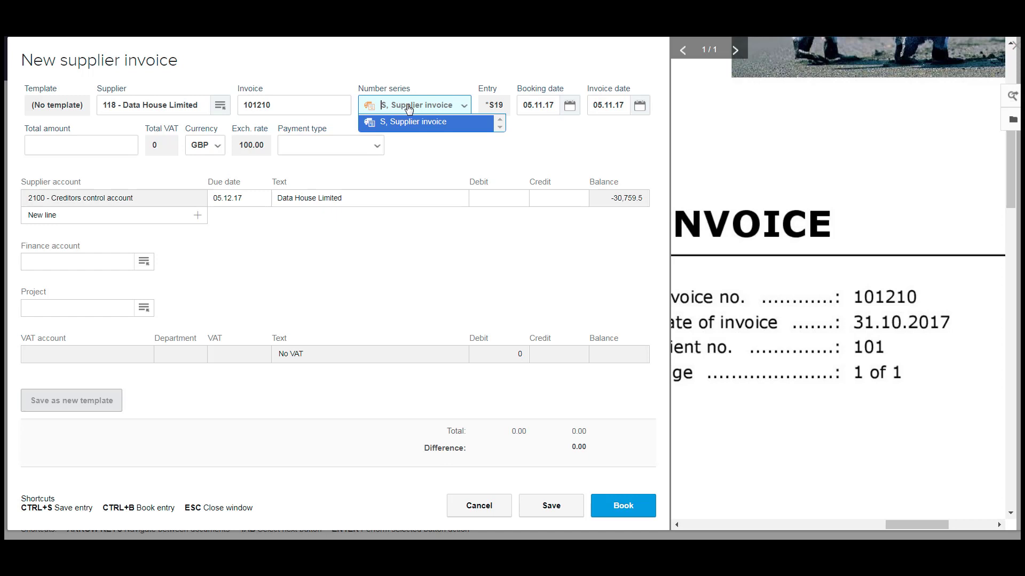
left_click(410, 122)
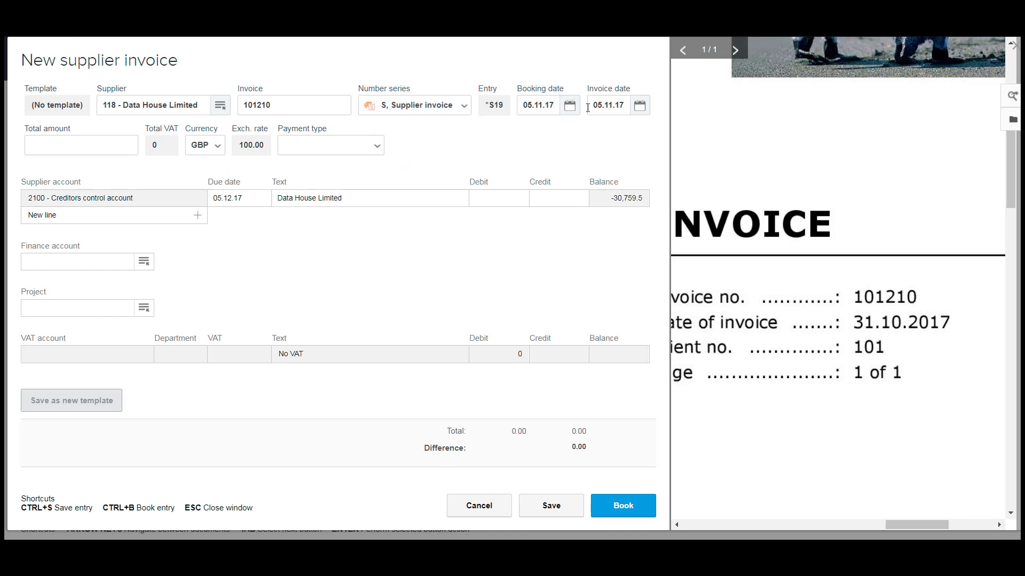
left_click(607, 105)
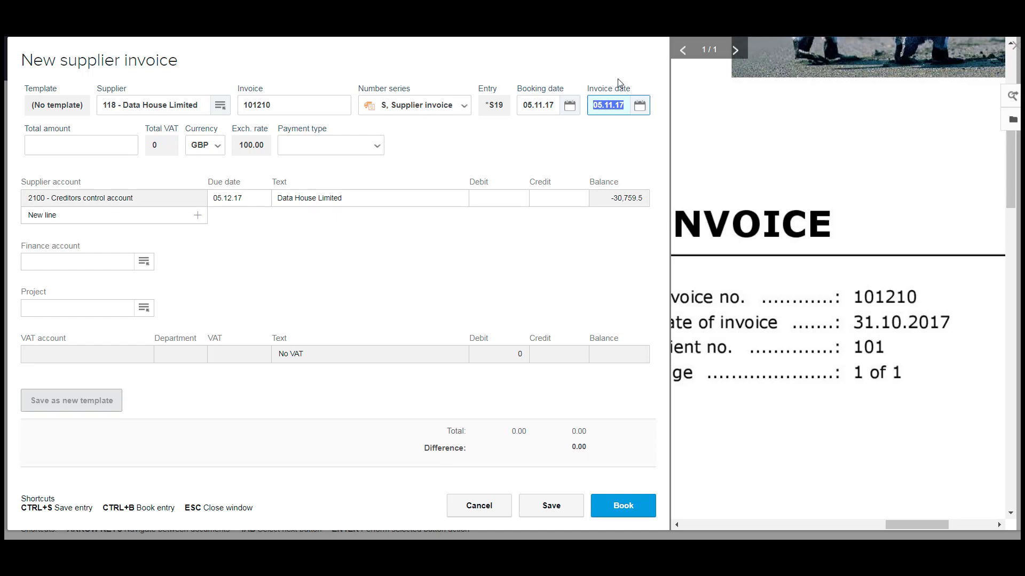
type("31101")
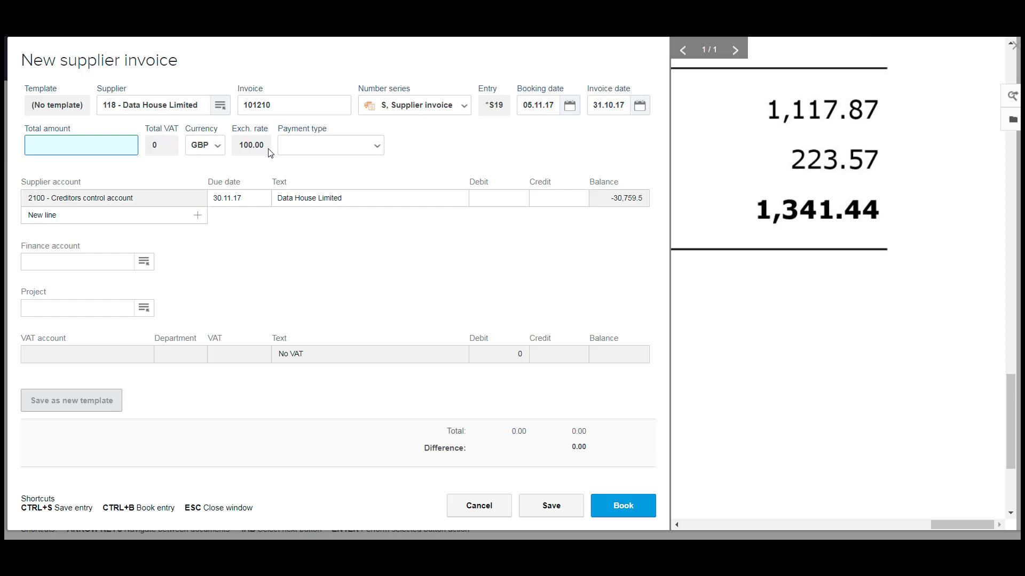
Enter total amount 1,341.44 with payment type Bank transfer
type("1341.44")
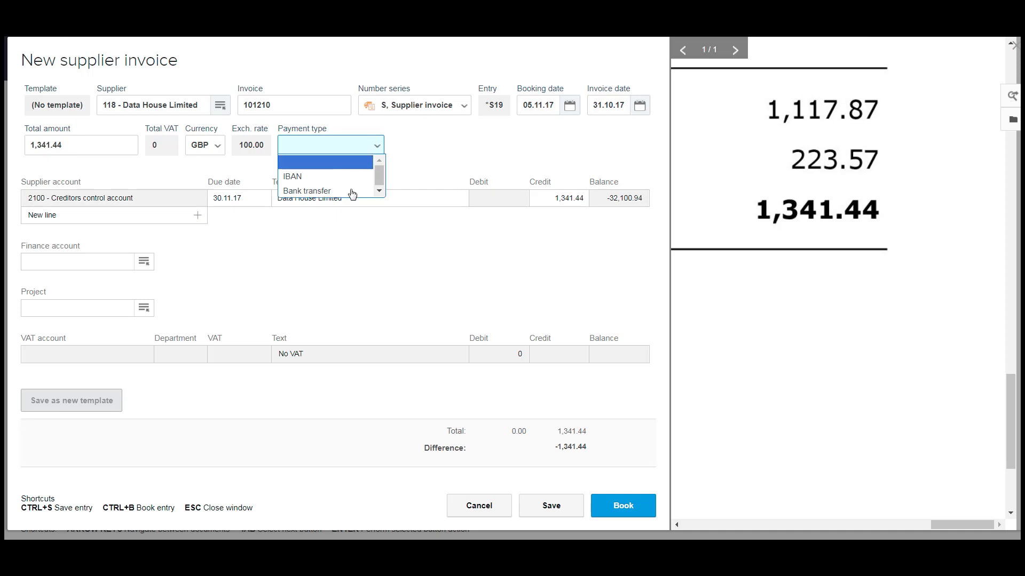
left_click(306, 190)
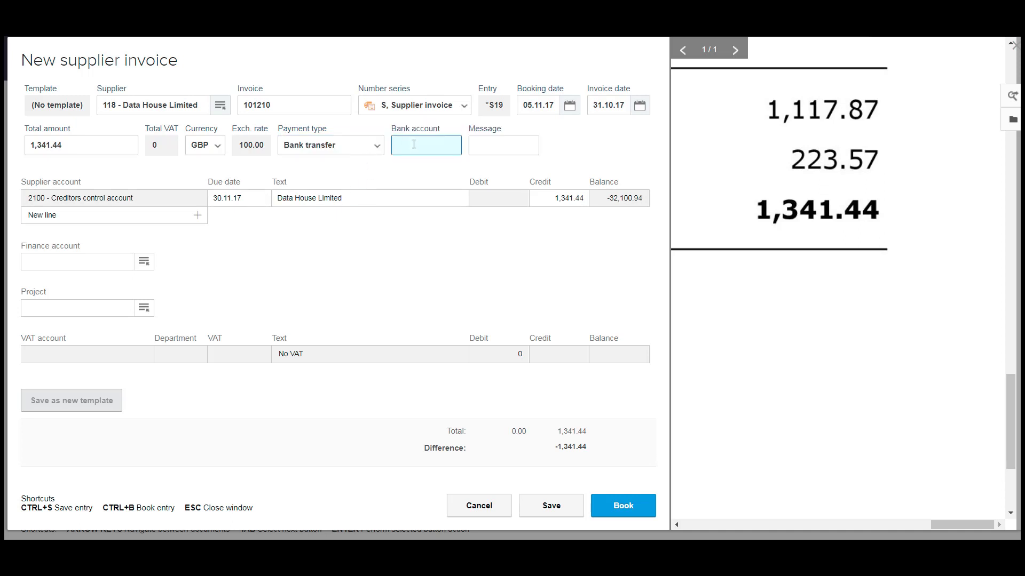
left_click(504, 145)
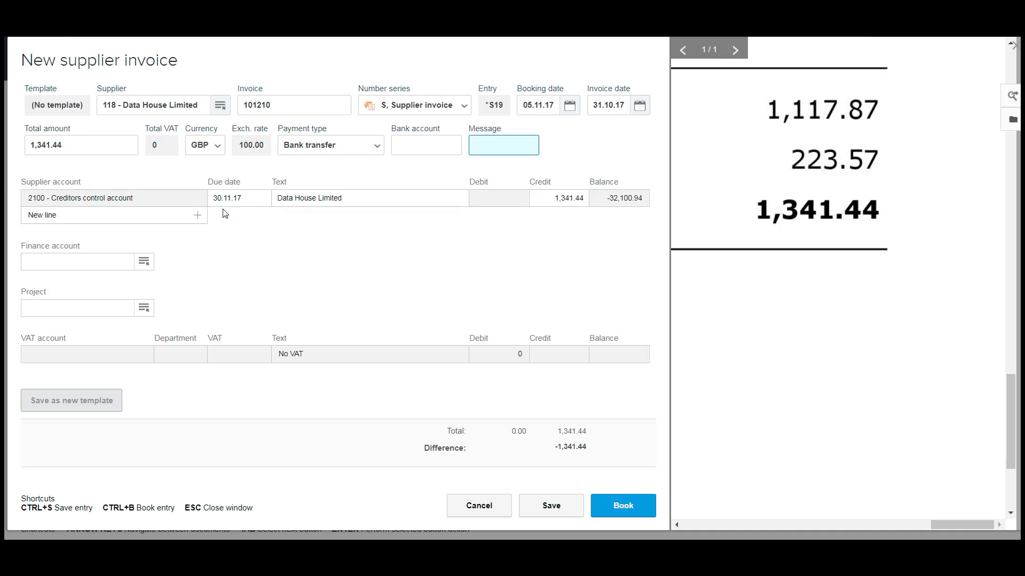
left_click(504, 145)
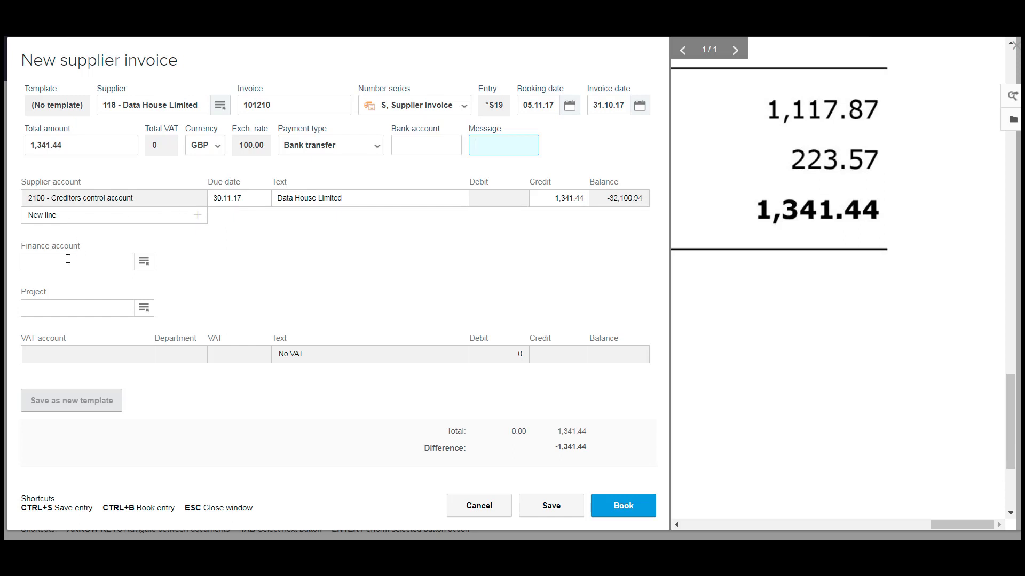
Debit account 5000 Cost of sales 1,117.87 so 223.57 VAT splits out and the entry balances
left_click(77, 261)
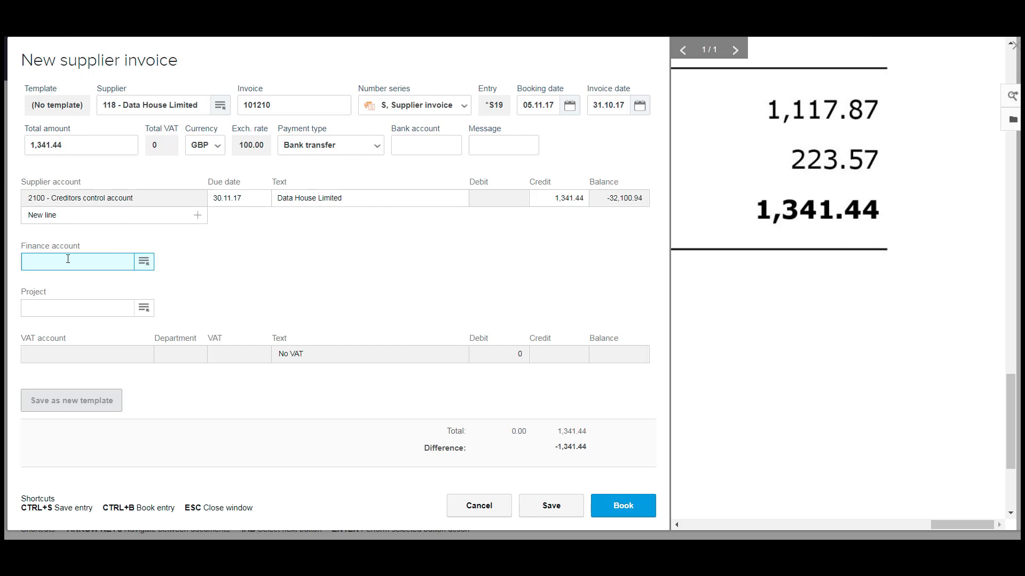
type("5")
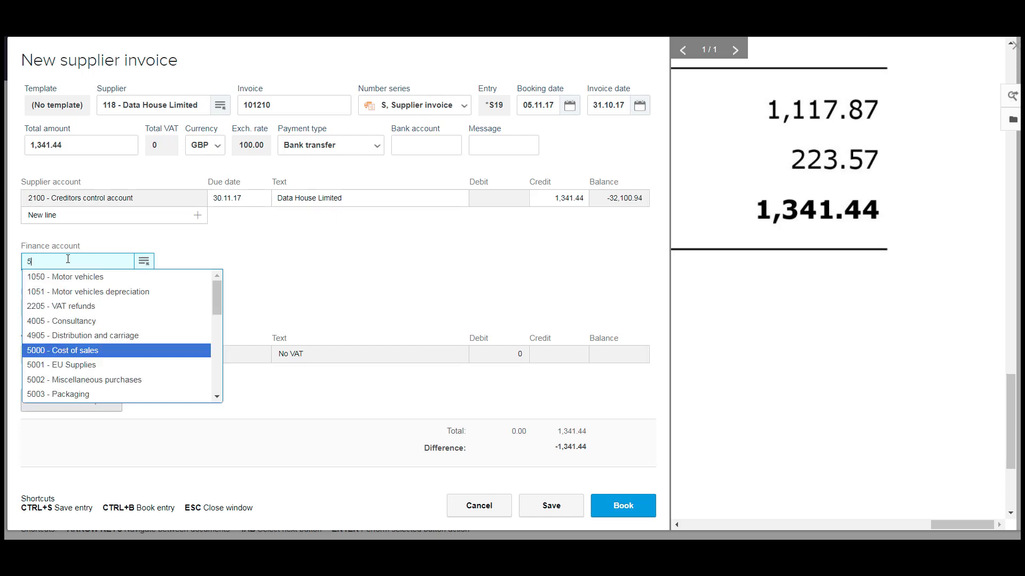
type("00")
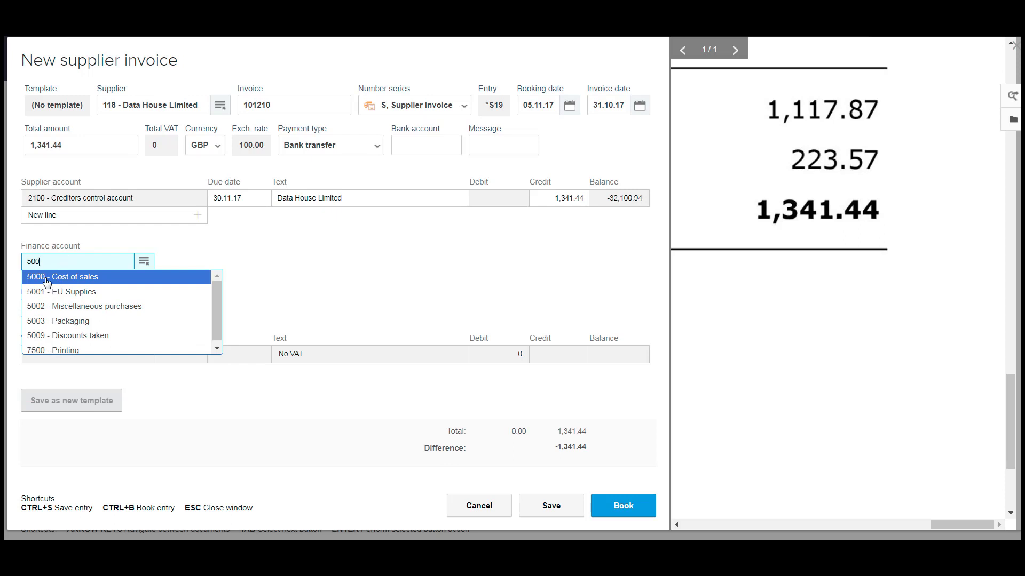
left_click(69, 276)
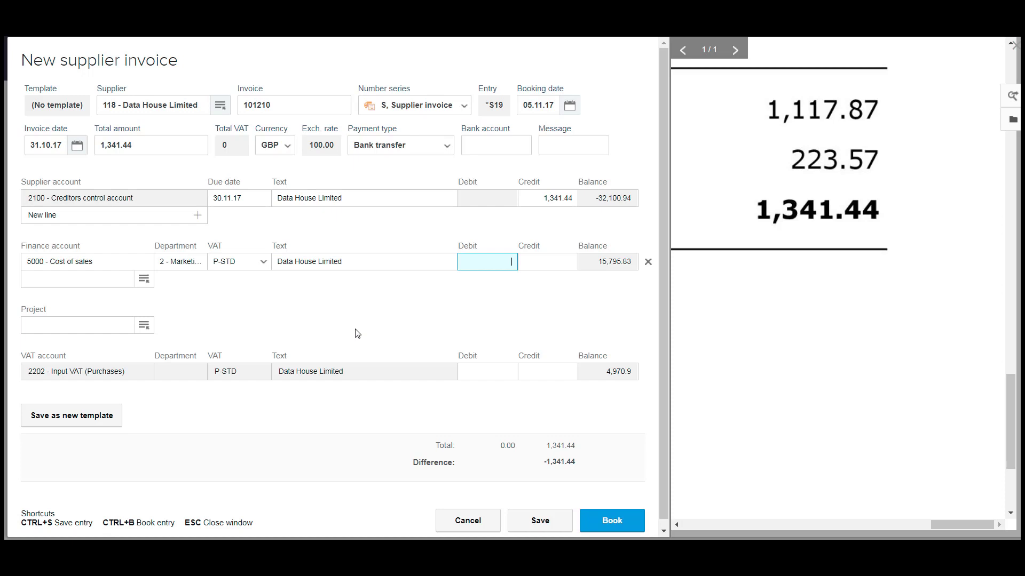
type("1117")
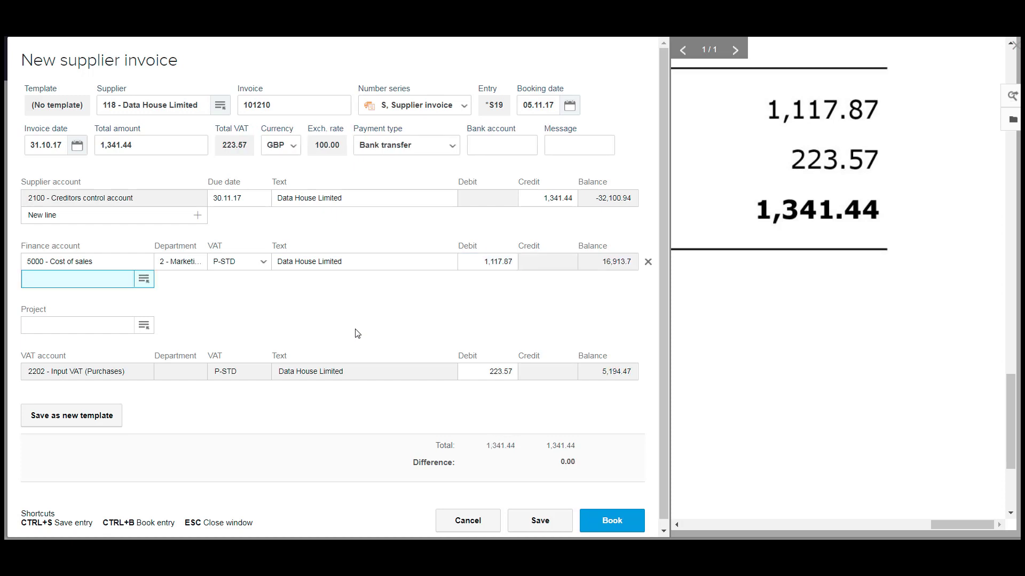
mouse_move(482, 289)
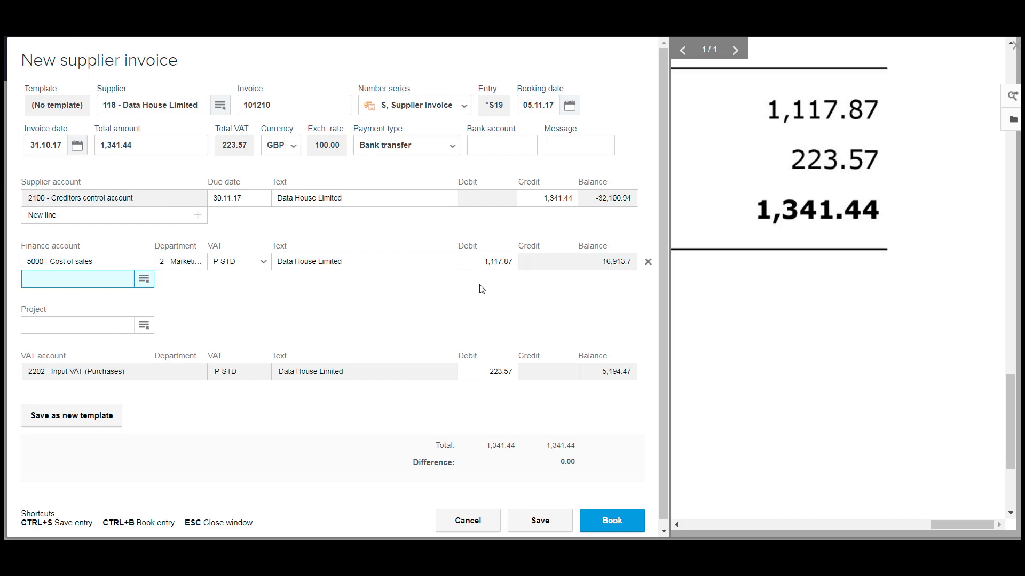
mouse_move(100, 297)
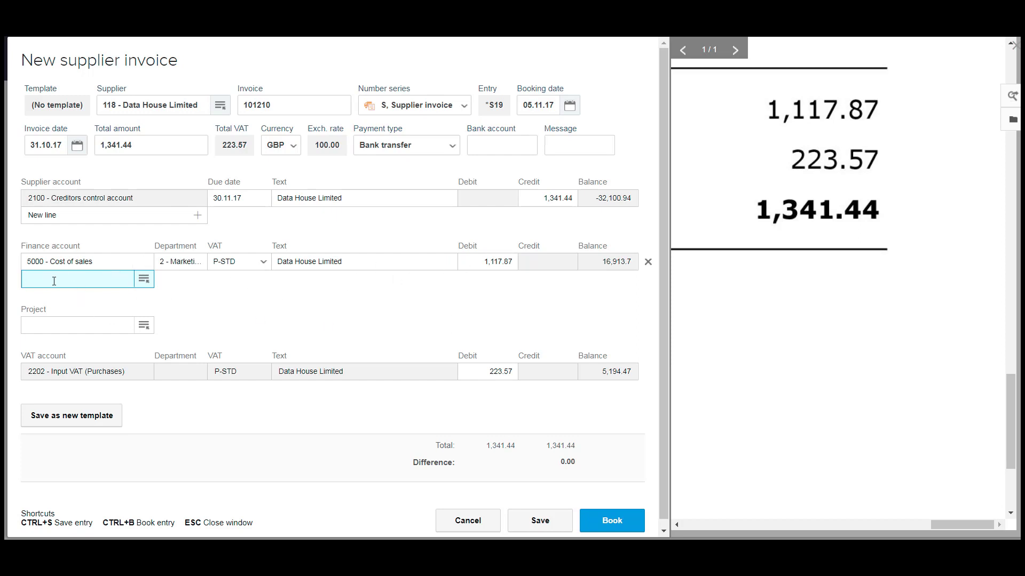
mouse_move(260, 316)
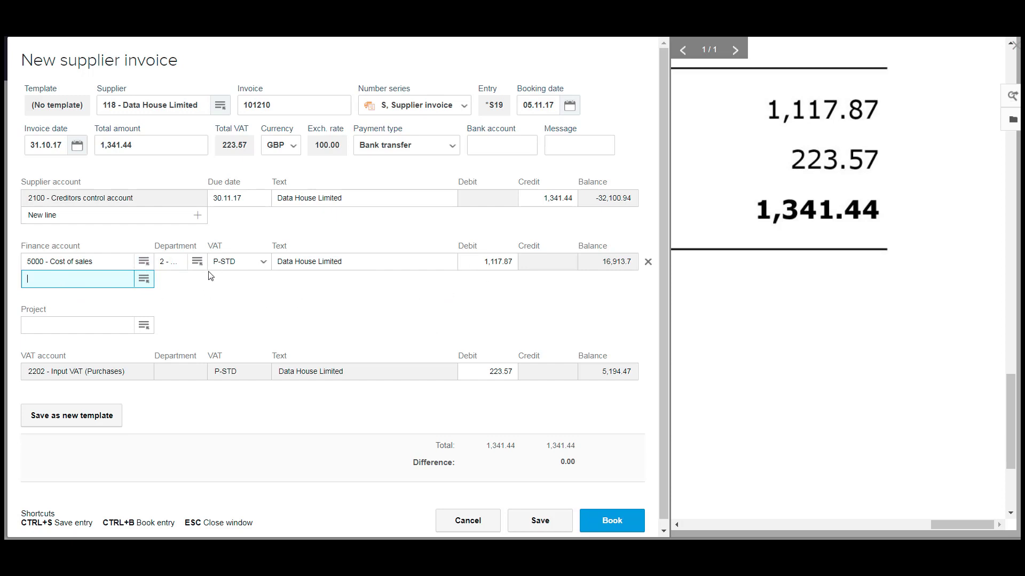
mouse_move(237, 272)
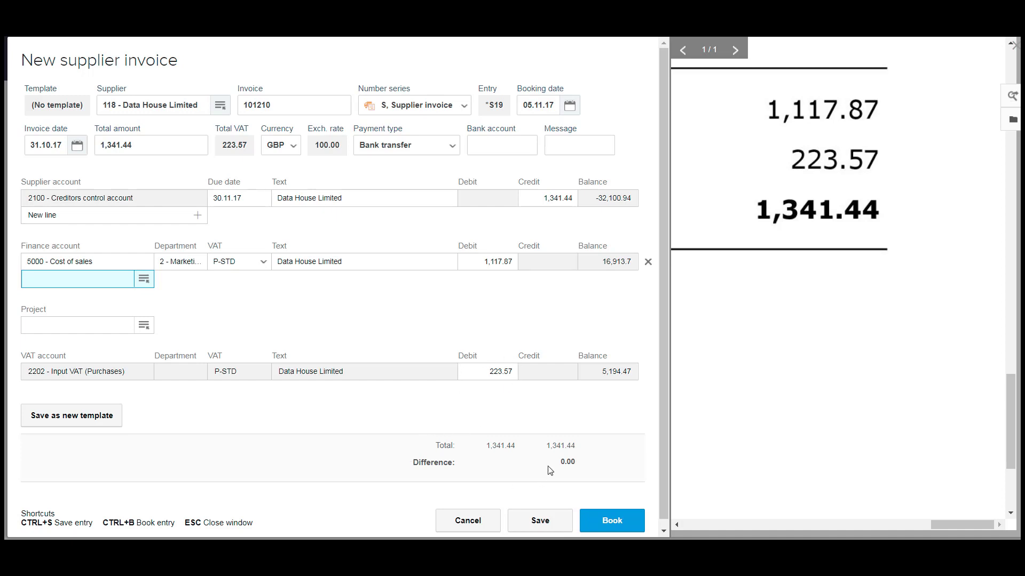
mouse_move(588, 330)
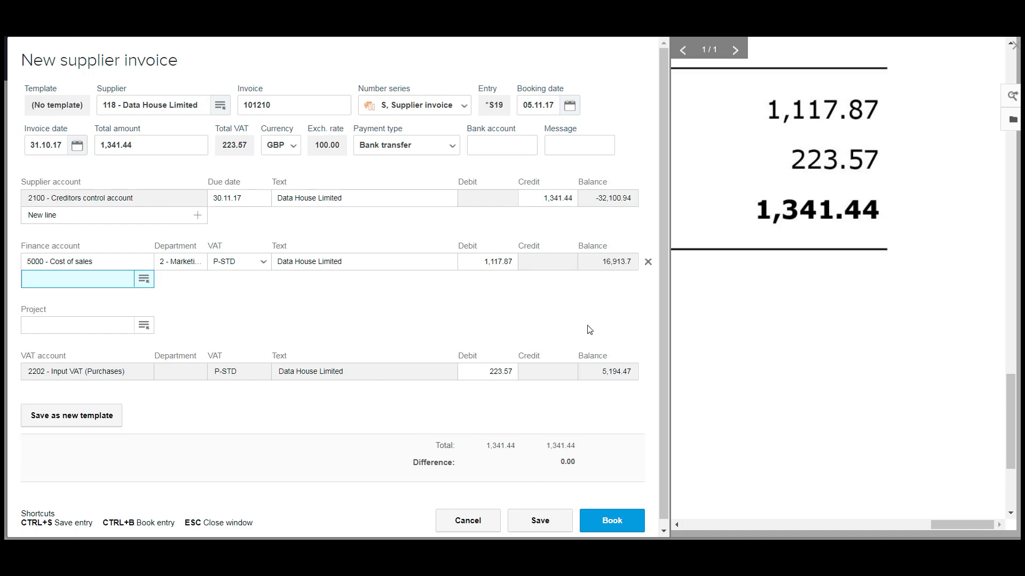
Save the invoice as entry S19 and return to the Supplier invoices listing
left_click(539, 520)
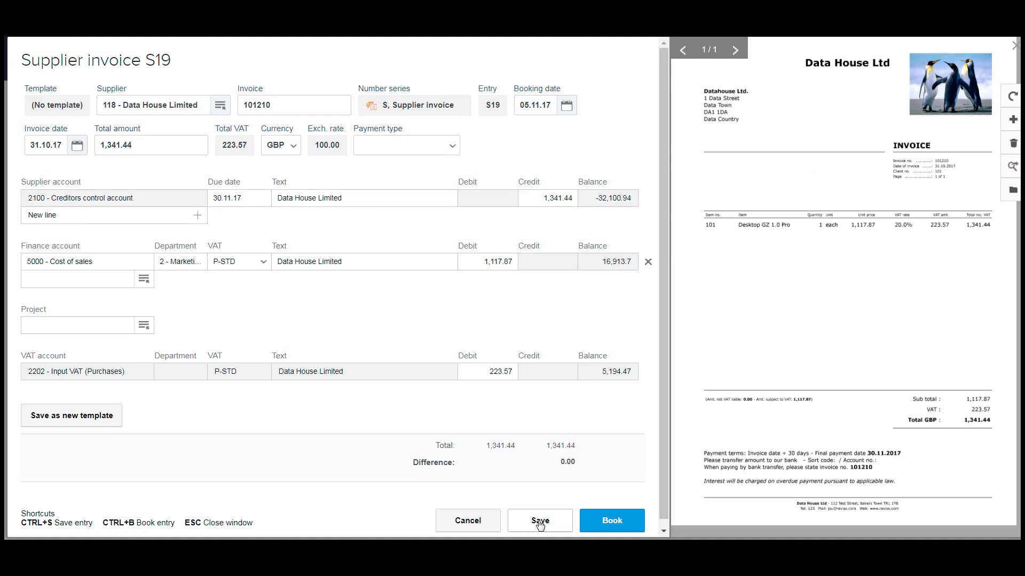
left_click(540, 521)
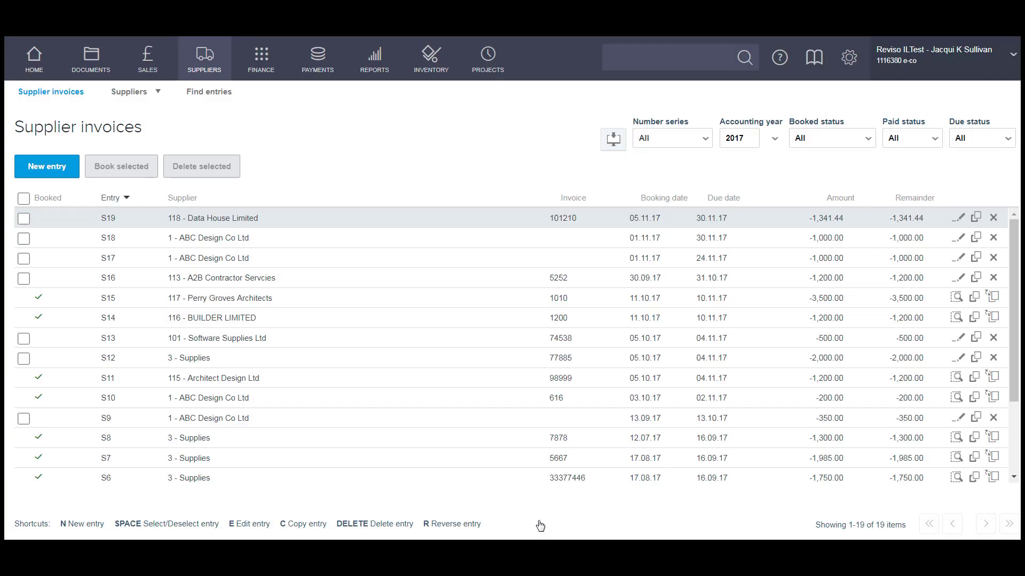
mouse_move(379, 224)
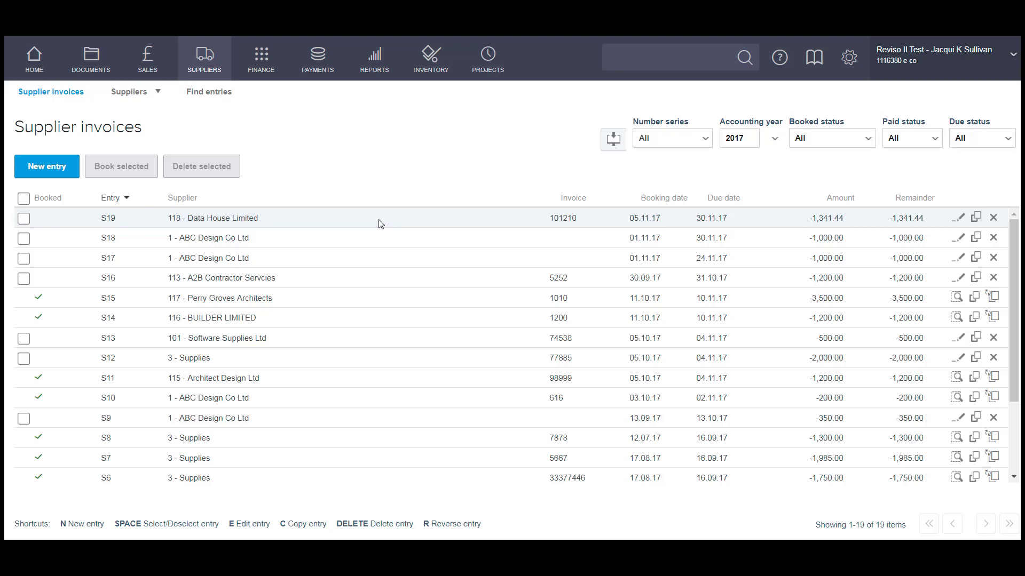
mouse_move(342, 226)
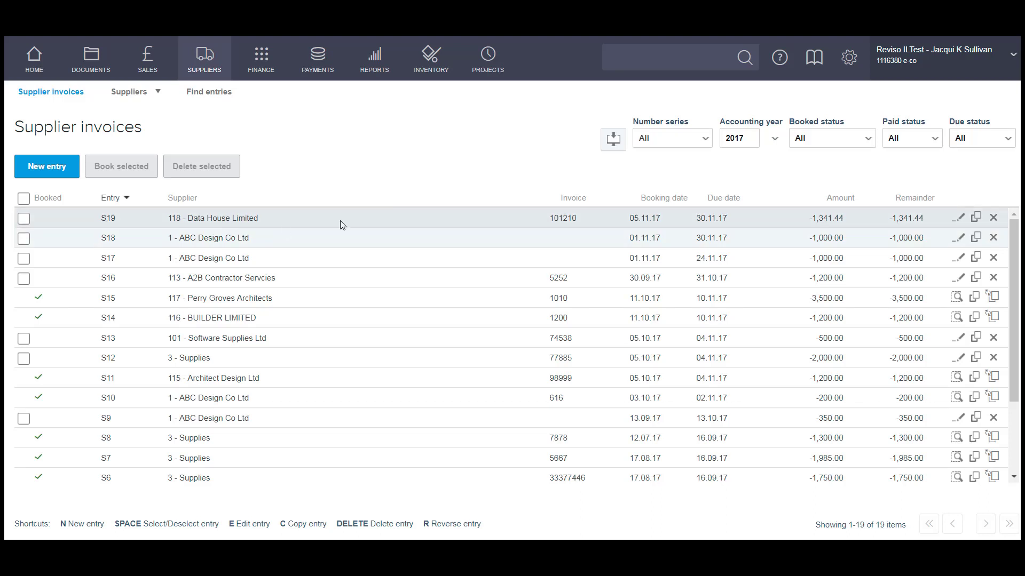
mouse_move(967, 230)
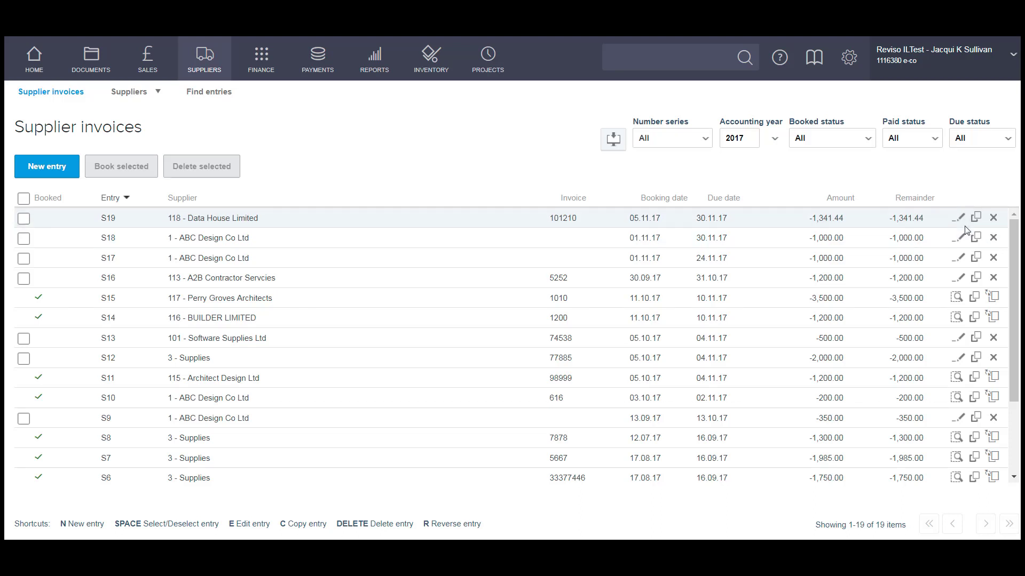
mouse_move(959, 217)
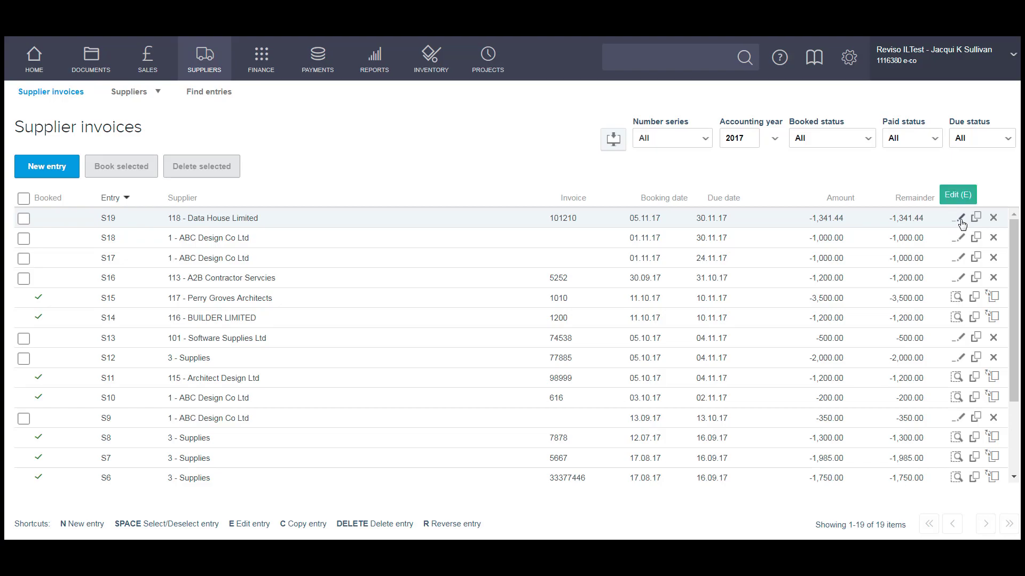
Reopen entry S19 for review and save it again
left_click(961, 218)
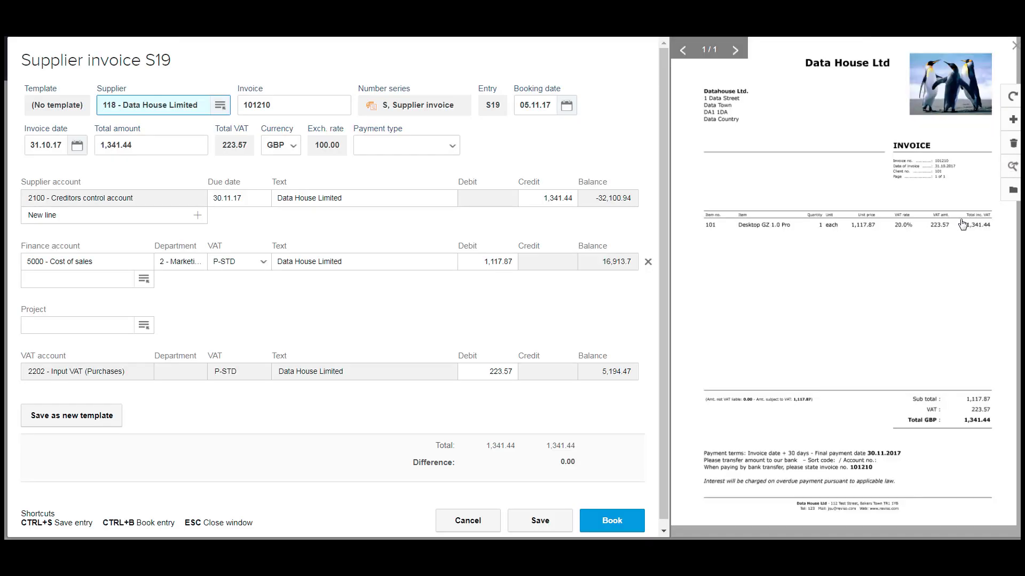
mouse_move(637, 502)
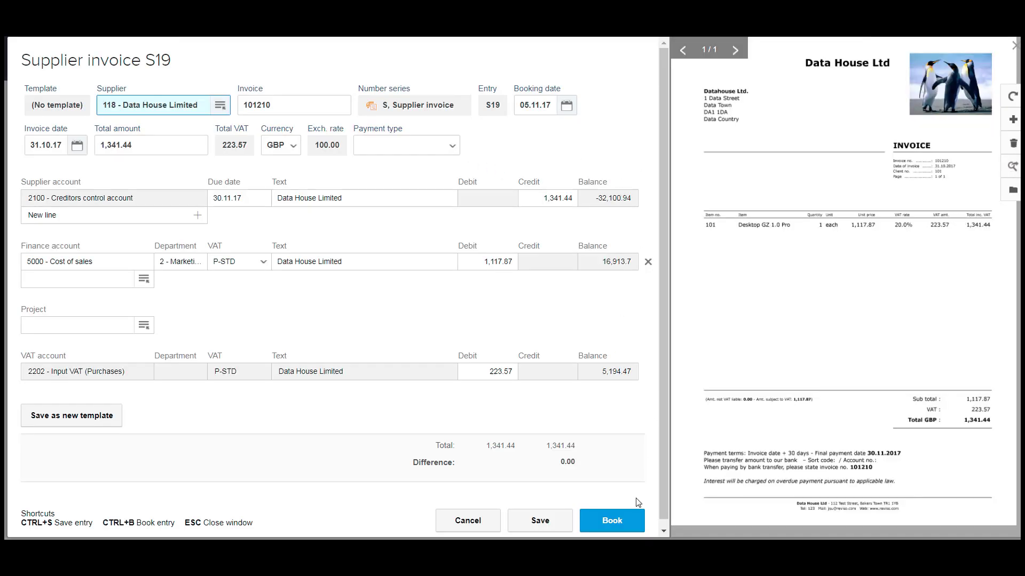
mouse_move(618, 527)
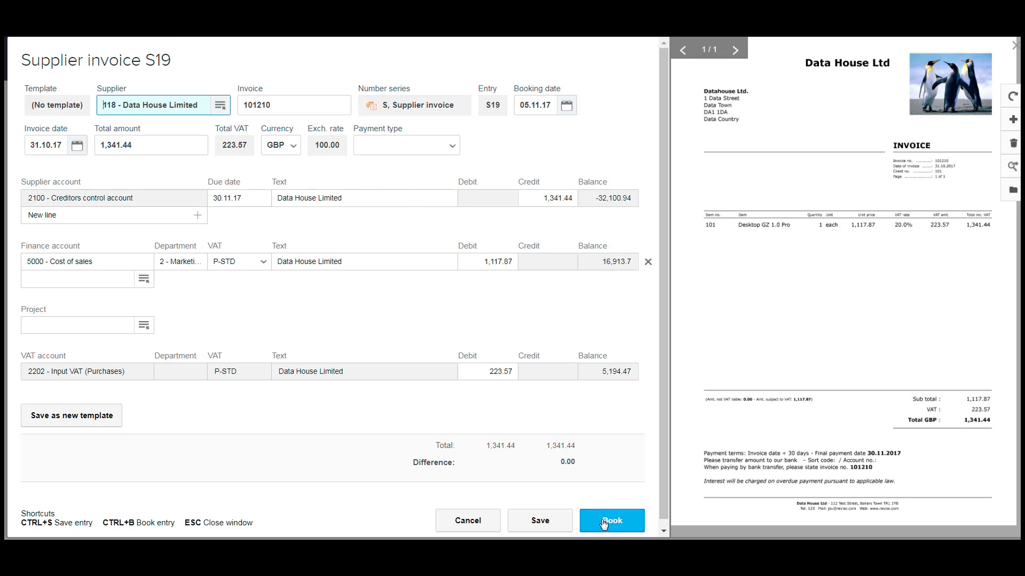
left_click(611, 521)
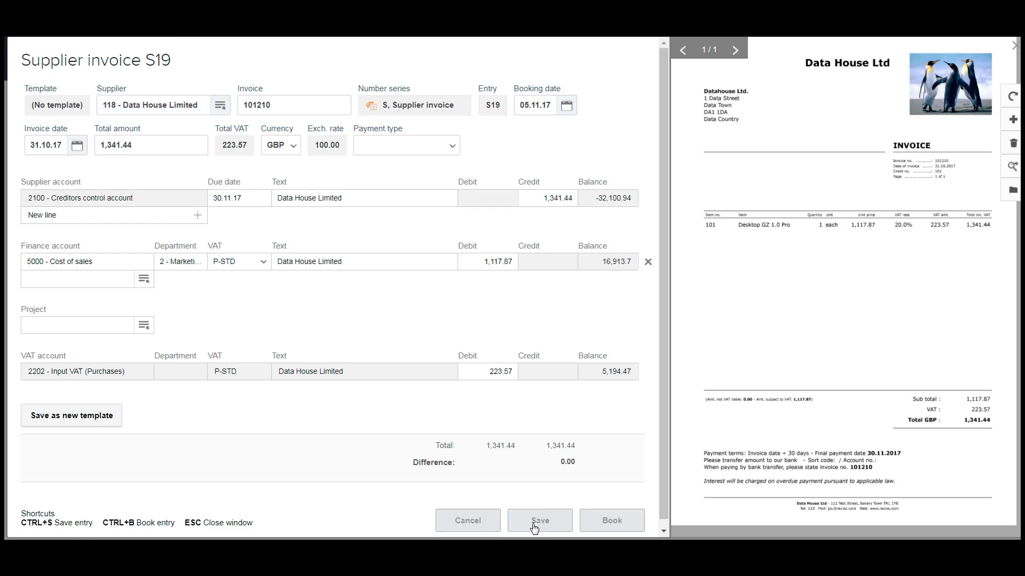
Return to the listing, tick all unbooked entries, then clear the selection
left_click(539, 521)
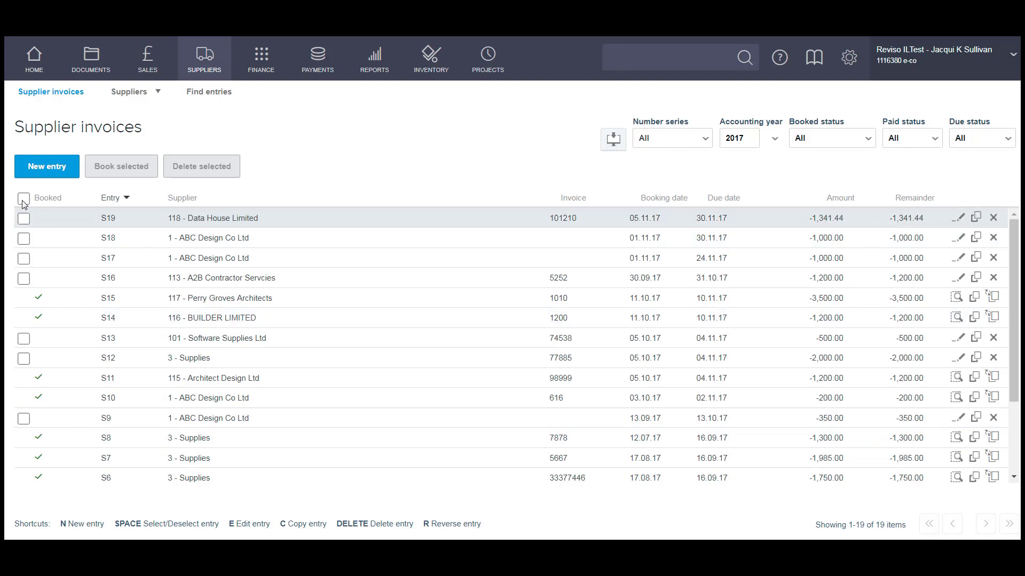
left_click(24, 198)
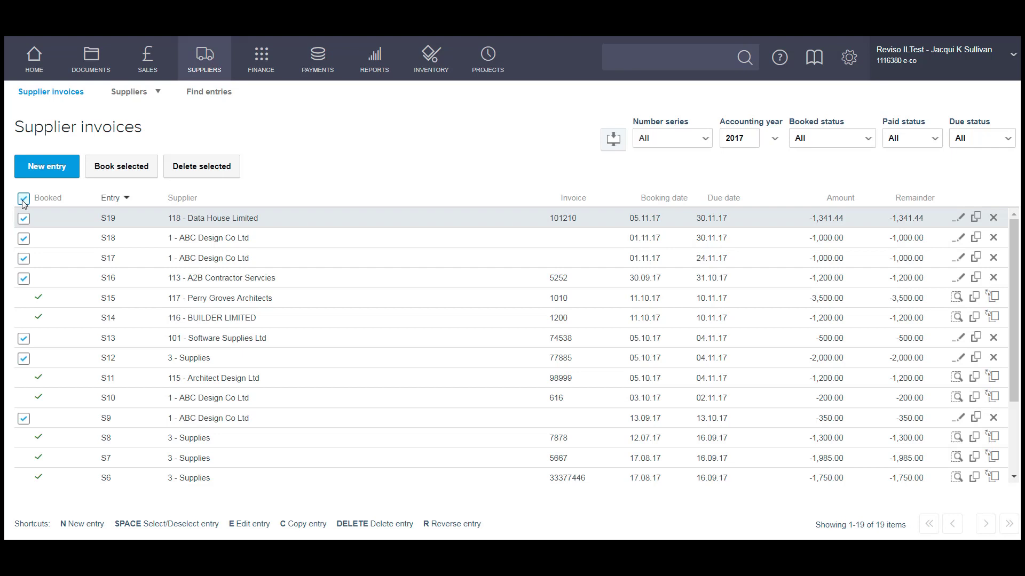
mouse_move(51, 406)
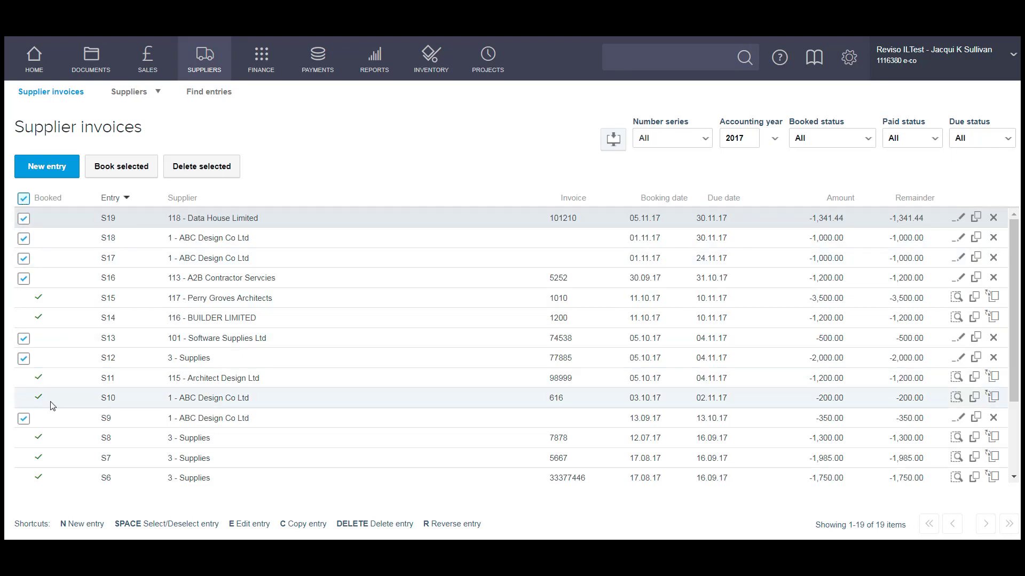
mouse_move(43, 408)
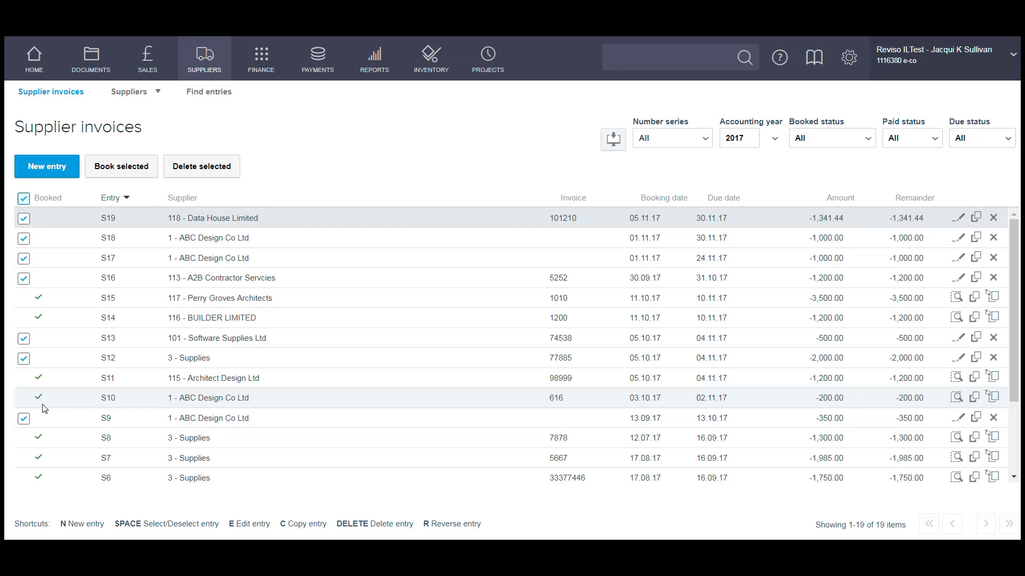
left_click(23, 198)
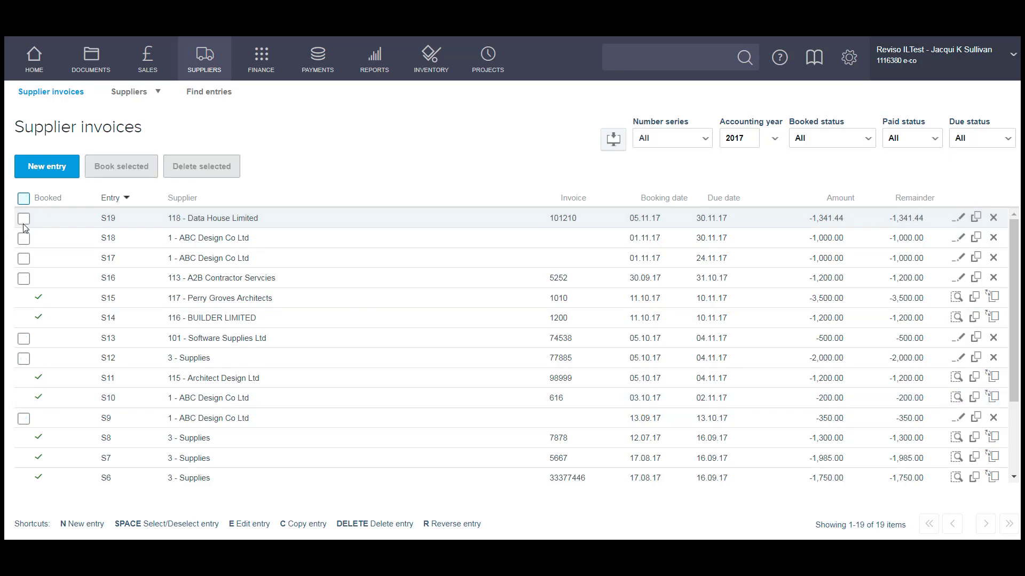
Select only S19, run Book selected and confirm booking the one entry
left_click(24, 218)
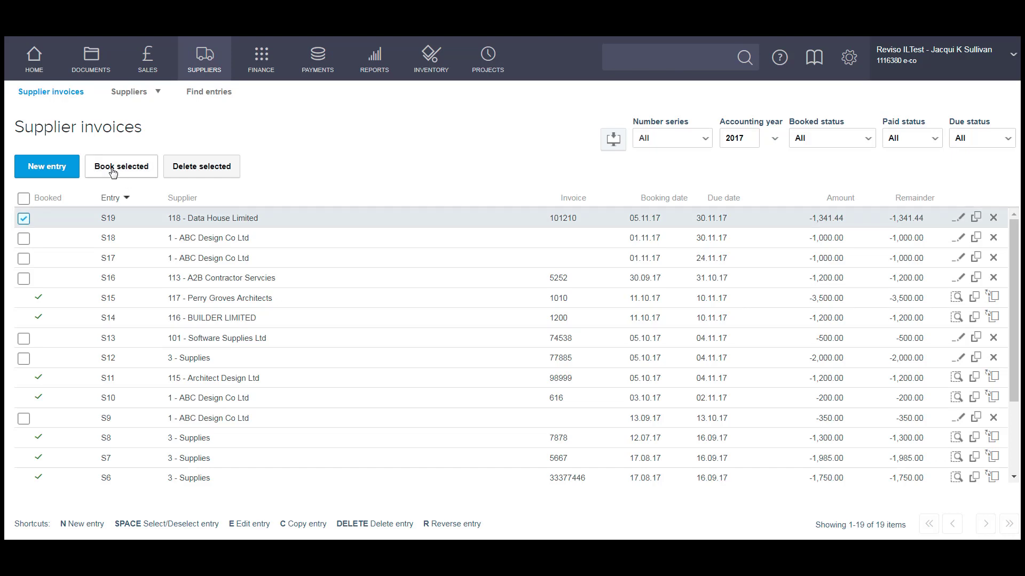
left_click(121, 166)
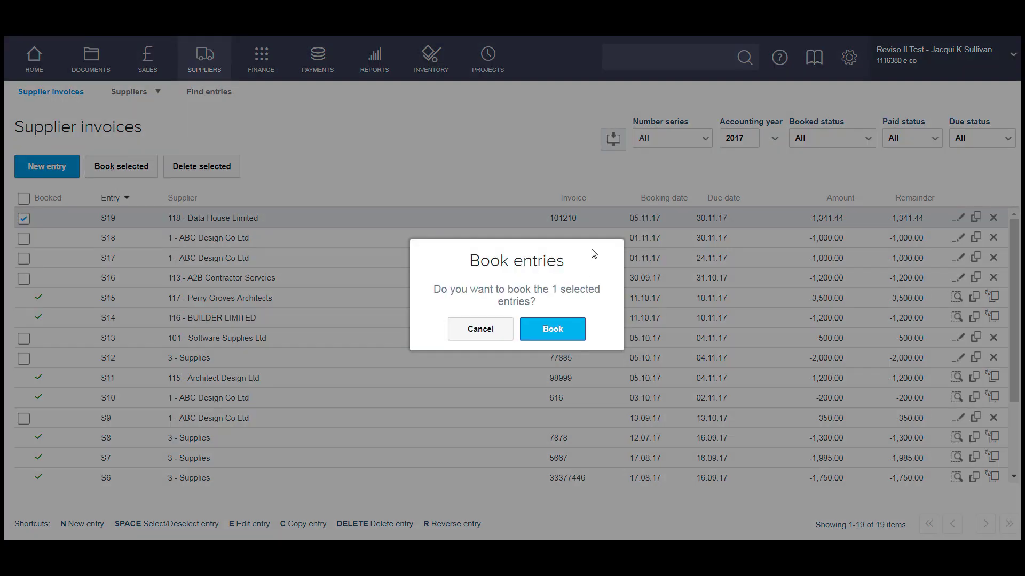
left_click(553, 329)
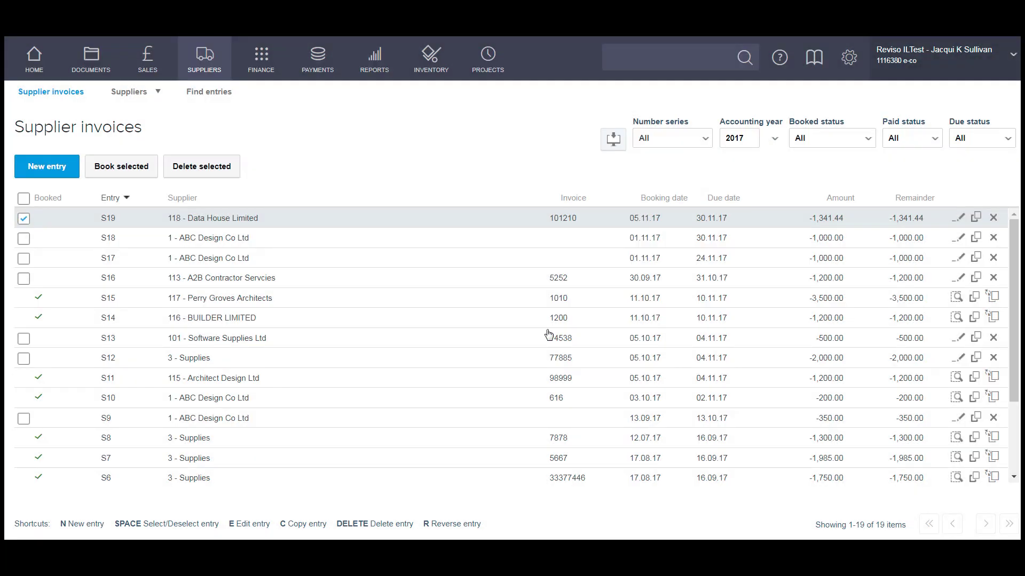